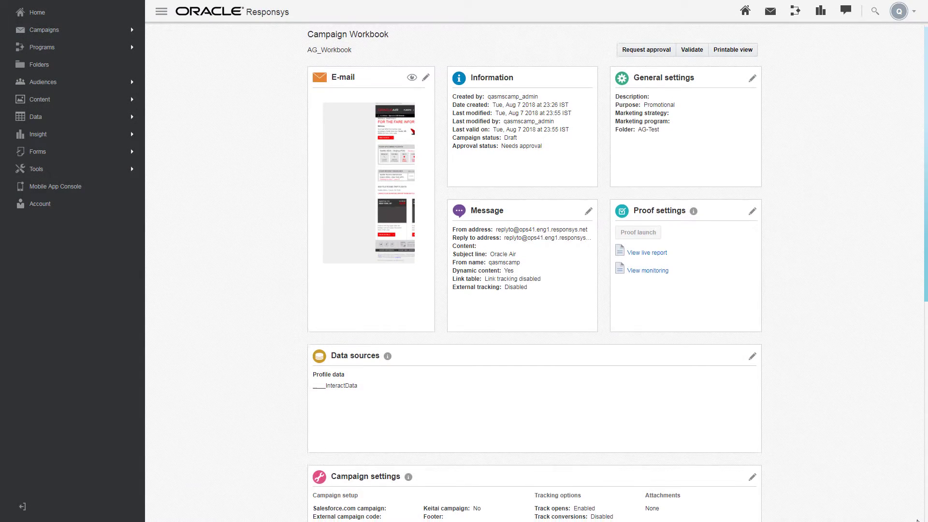
Step: Open the AG_Workbook campaign from the Manage Campaigns list
scroll("down", 3)
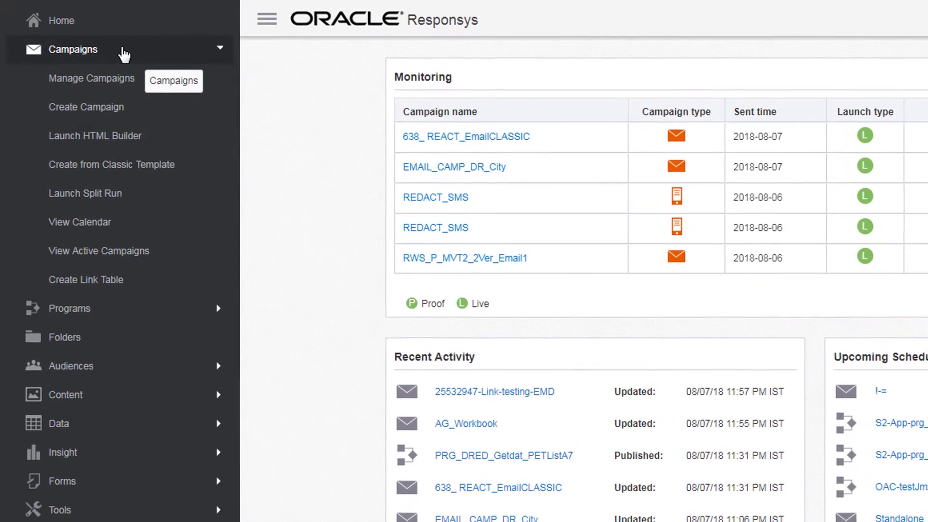
mouse_move(91, 79)
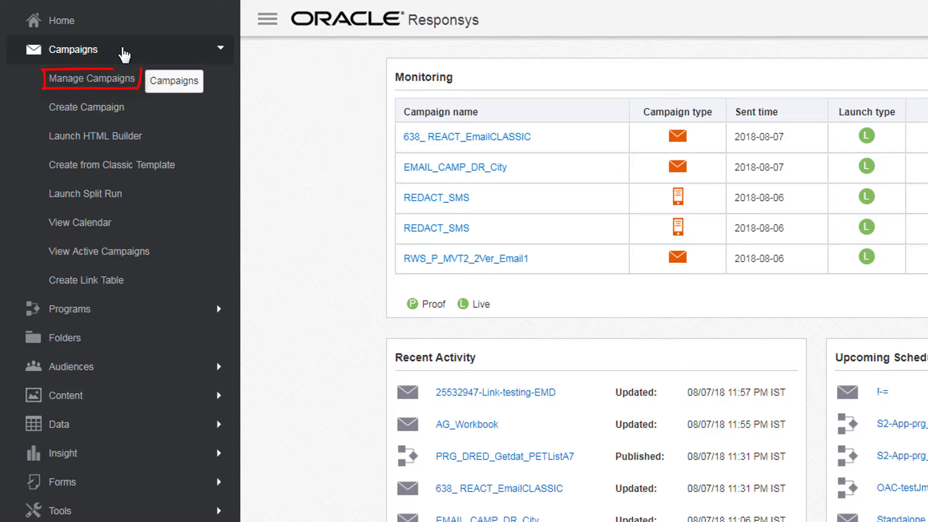
left_click(467, 424)
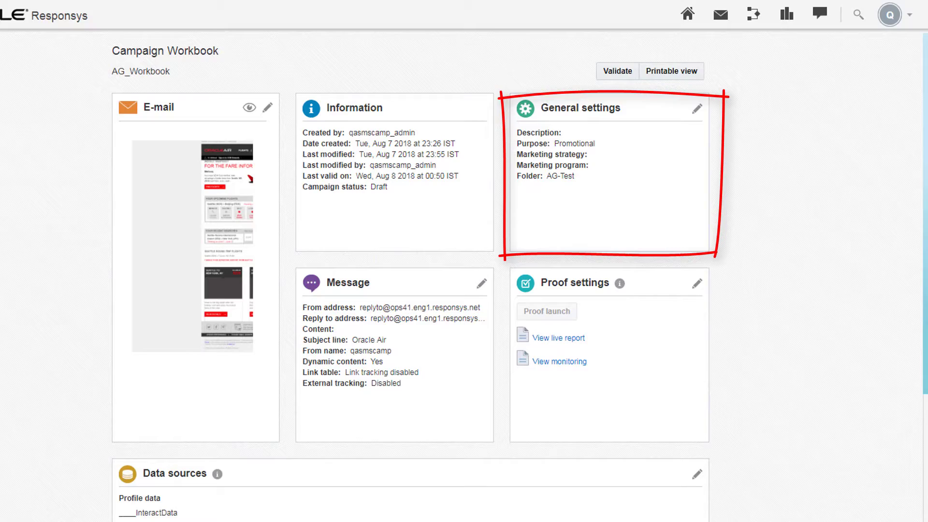
left_click(698, 109)
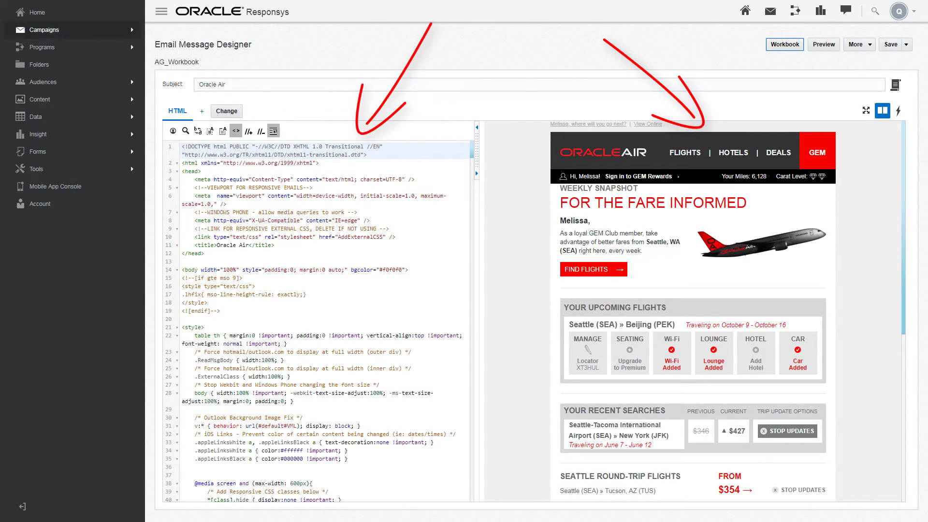
left_click(784, 44)
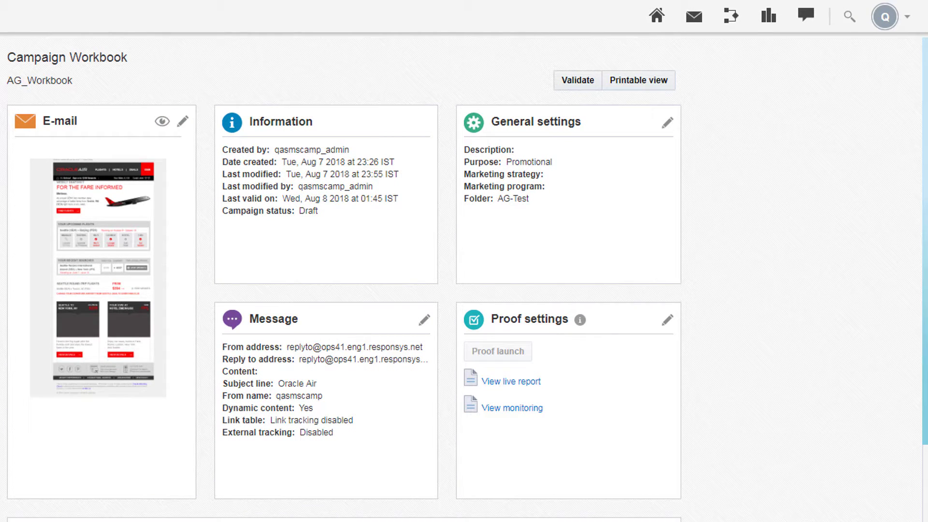
Step: Save the Apr18RSYS26242_proof list as proof settings and launch a test proof with launch count 3
left_click(668, 320)
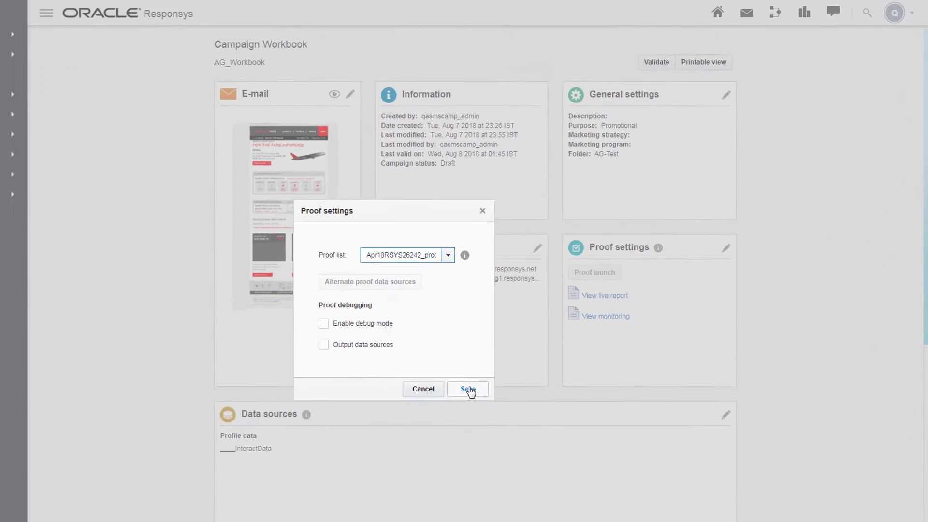
left_click(467, 389)
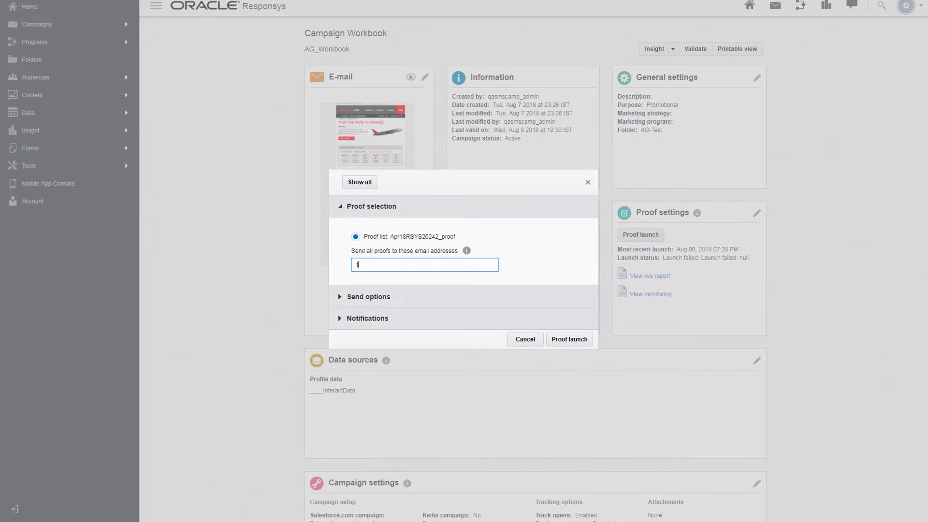
type("est@rt")
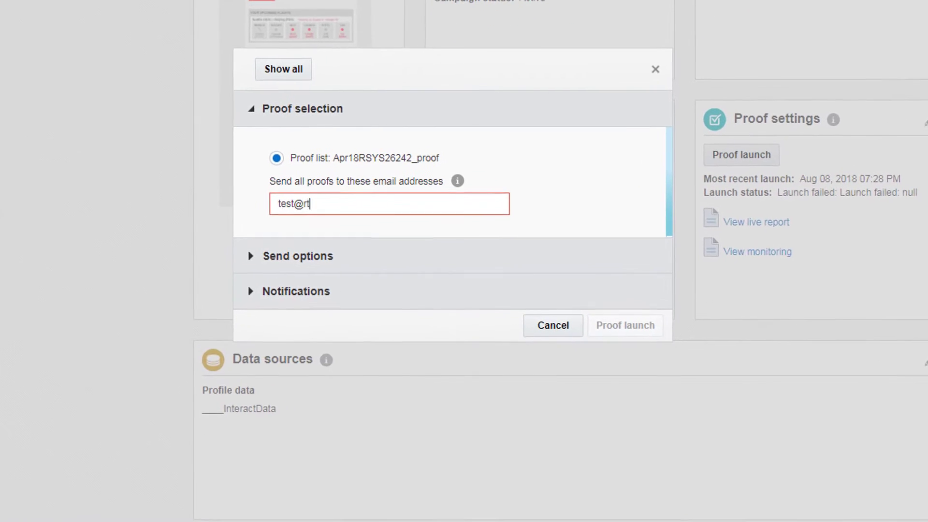
type("est.com")
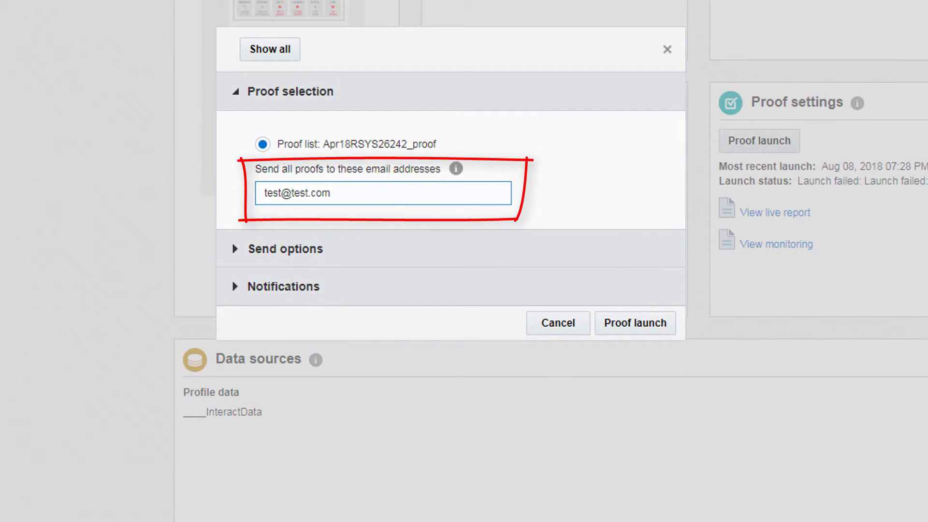
left_click(285, 249)
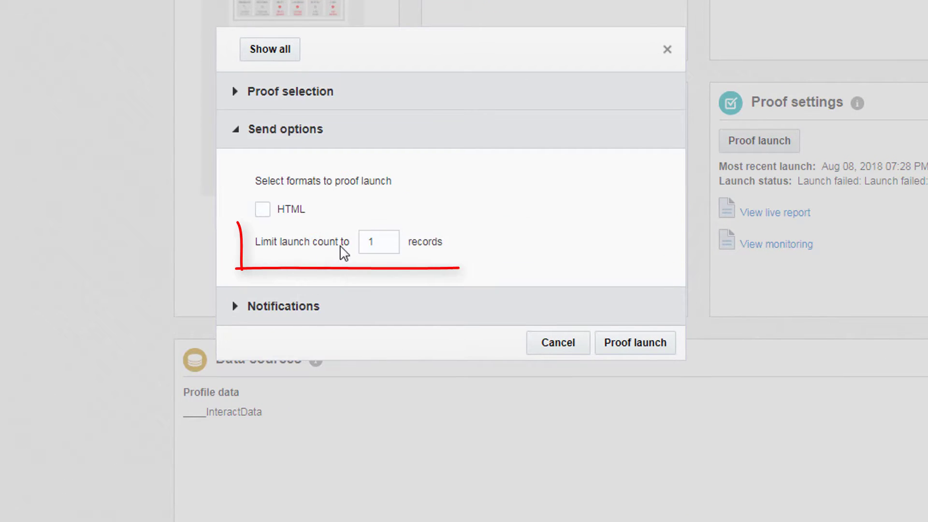
type("3")
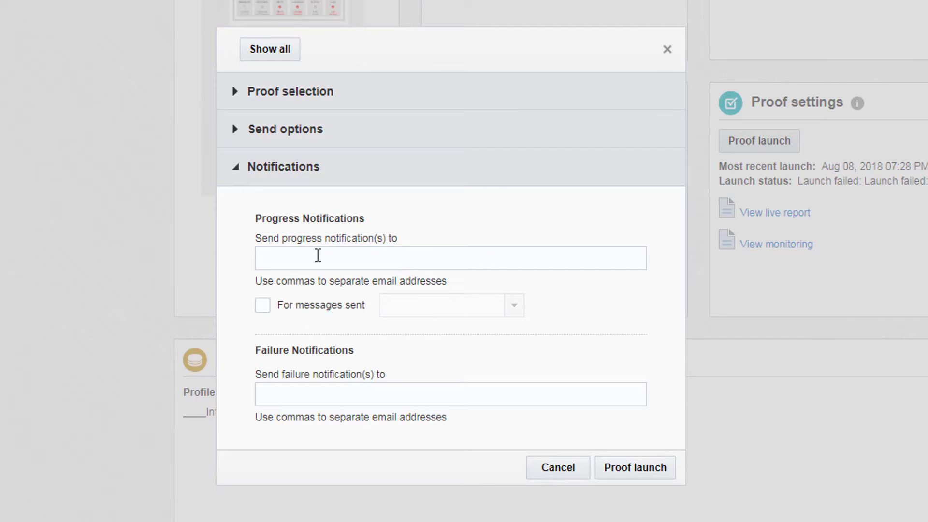
type("test@test.com")
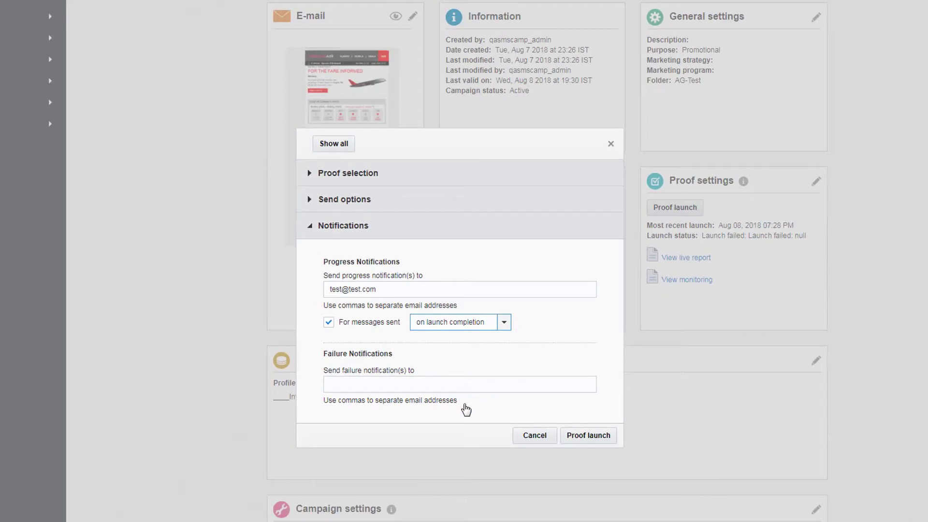
left_click(533, 435)
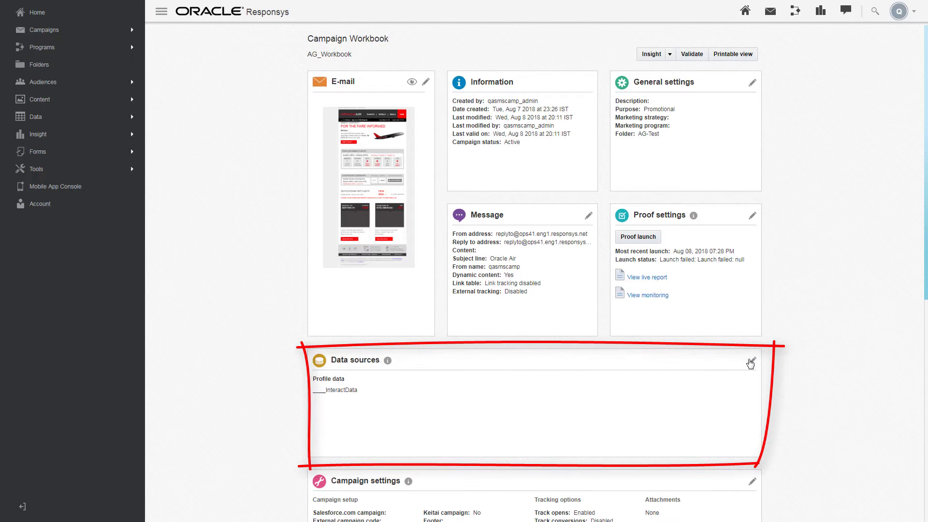
Step: Add profile extension Apr18RSYS26242_PET with its GENDER column to the data sources and save
left_click(751, 361)
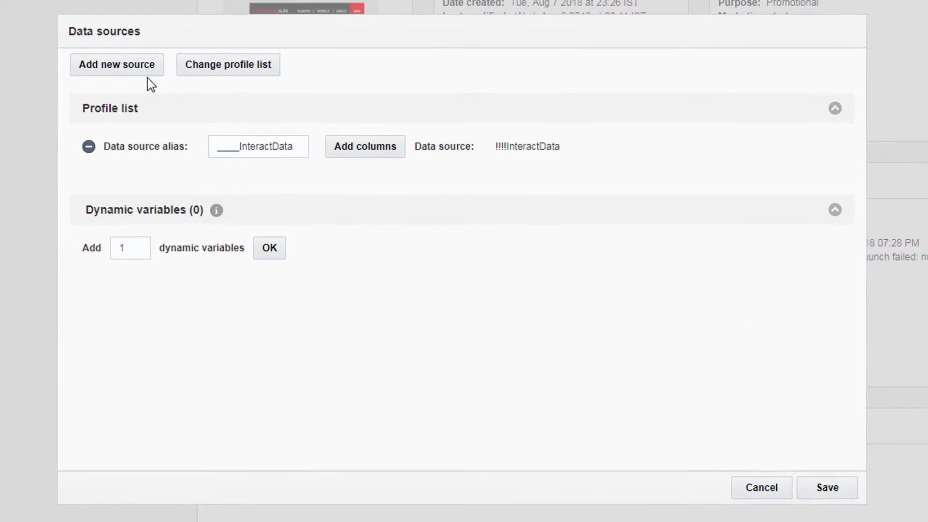
left_click(117, 65)
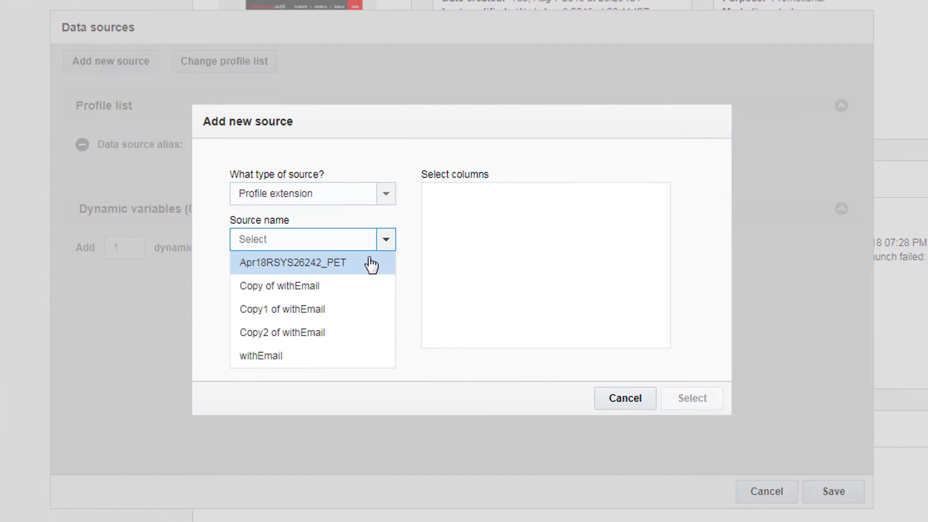
left_click(292, 262)
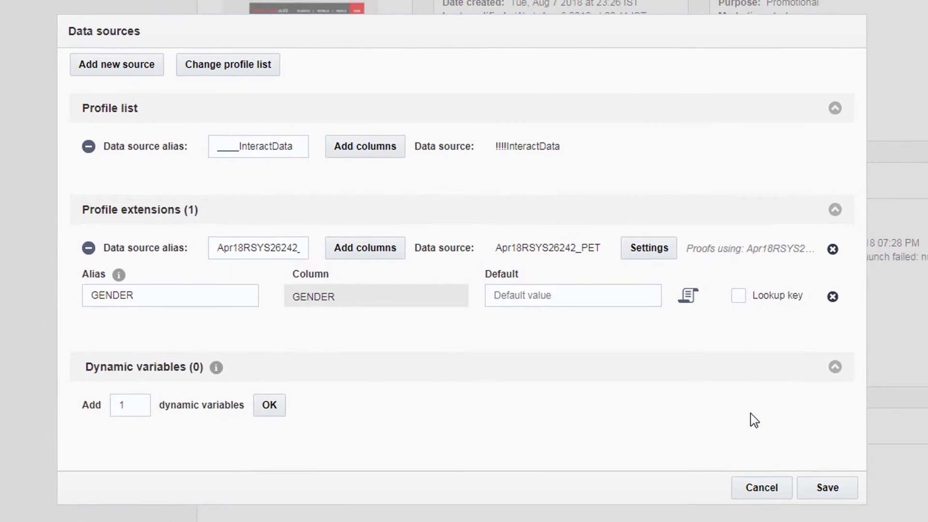
left_click(761, 487)
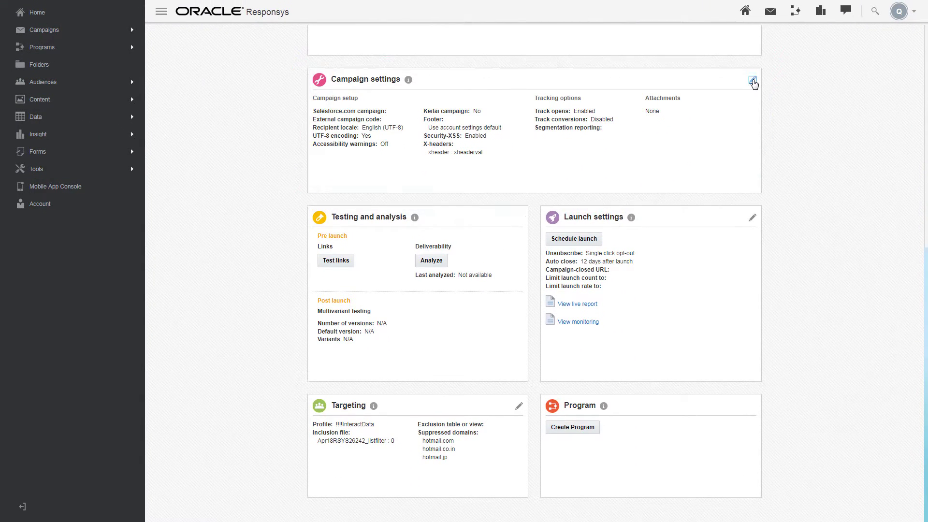
Step: Use the myWorkContentHtml1.htm custom footer and STATE_ as the tracking segmentation field
left_click(753, 80)
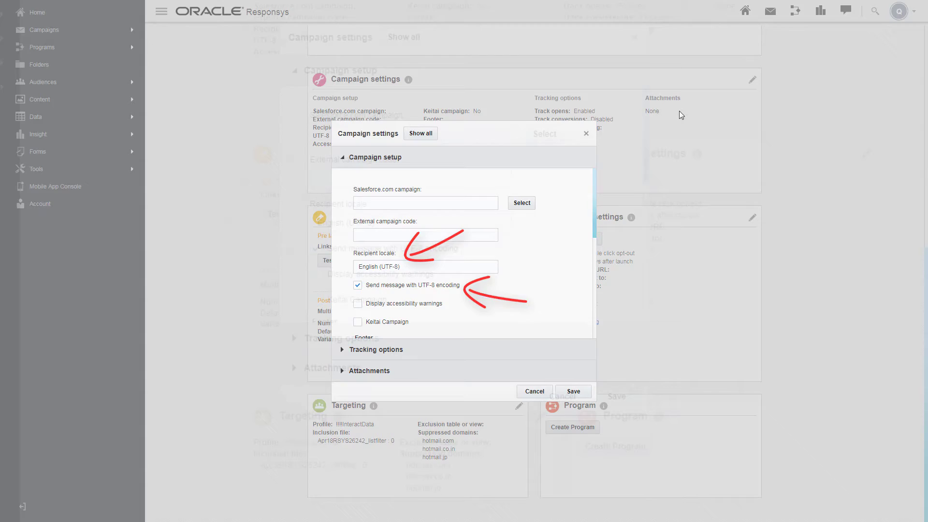
scroll("down", 3)
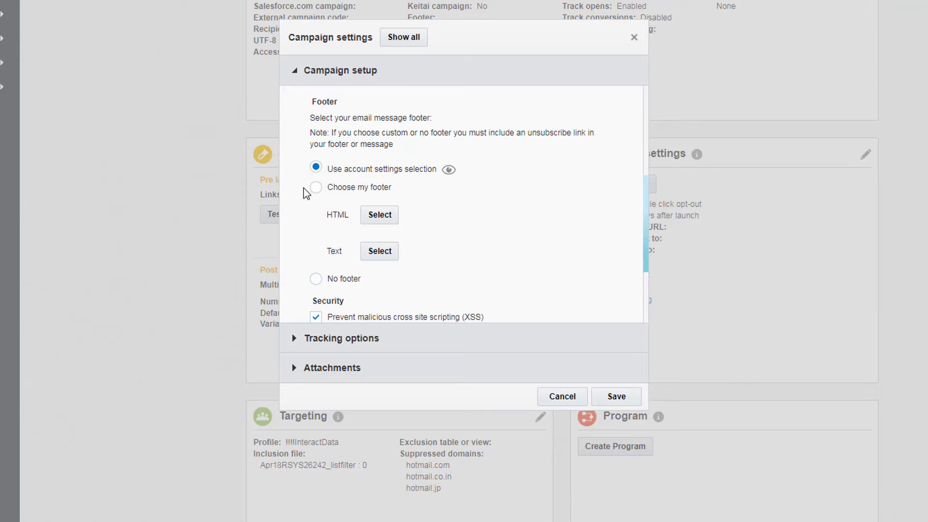
left_click(316, 187)
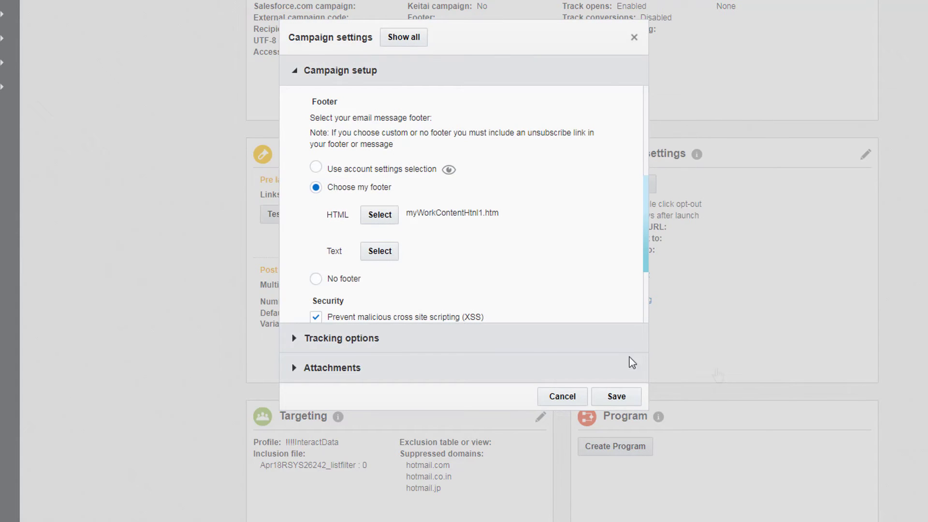
left_click(346, 337)
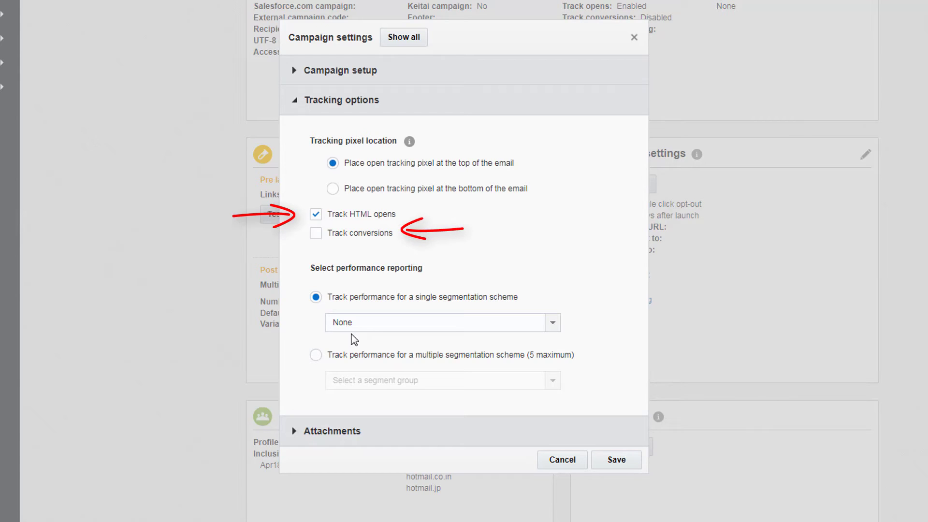
left_click(441, 322)
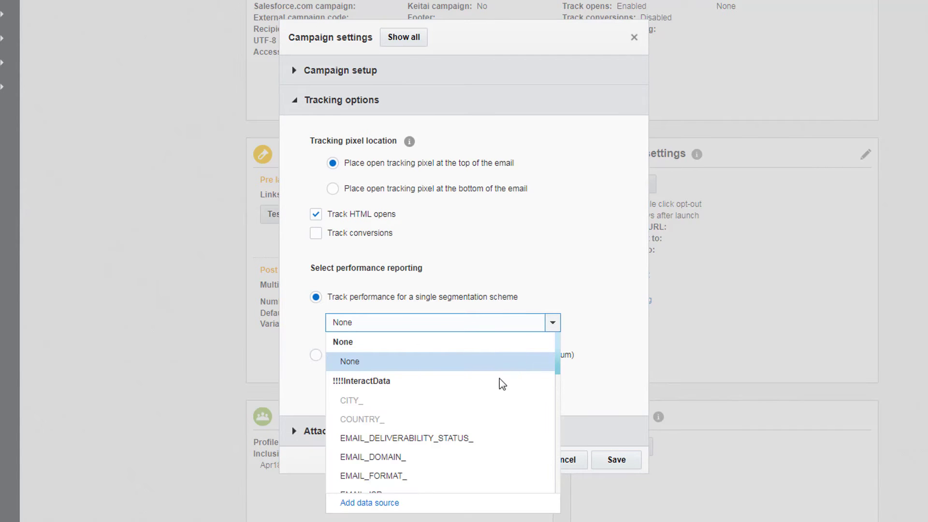
scroll("down", 3)
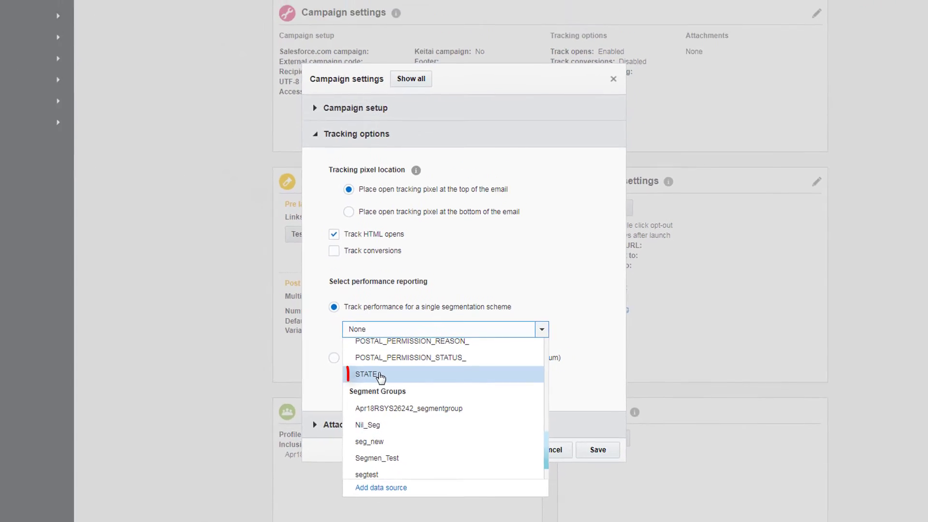
left_click(366, 374)
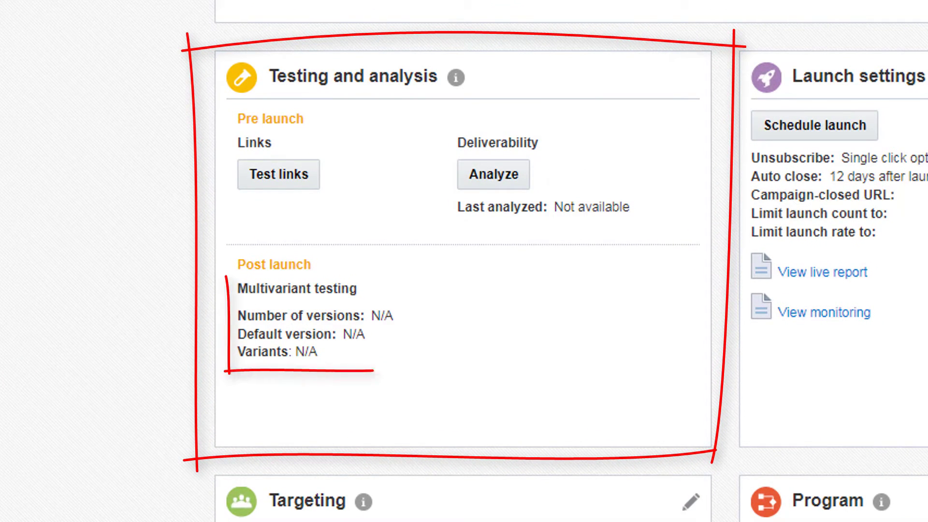
scroll("down", 3)
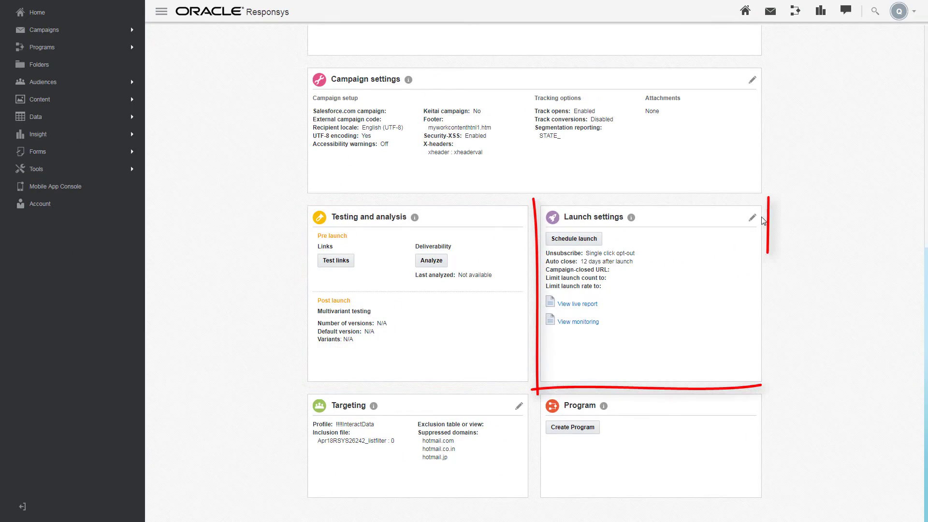
left_click(752, 216)
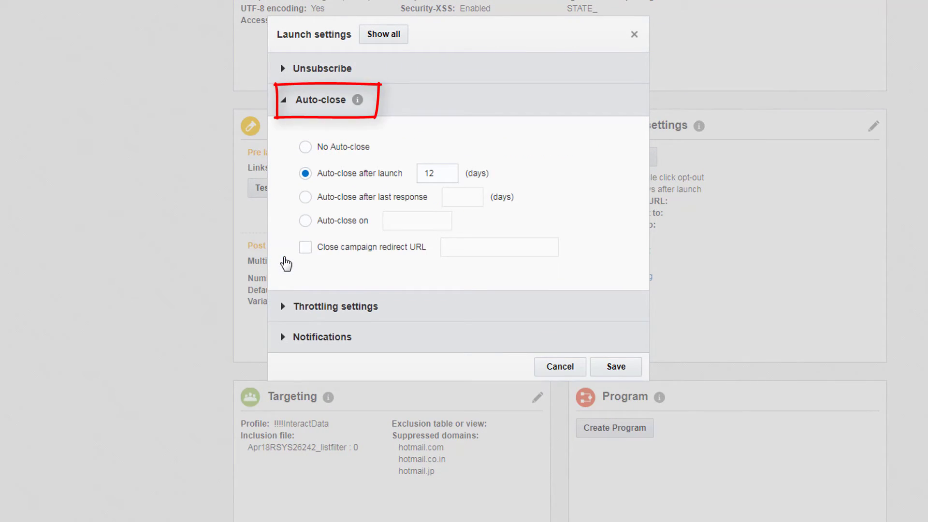
left_click(335, 306)
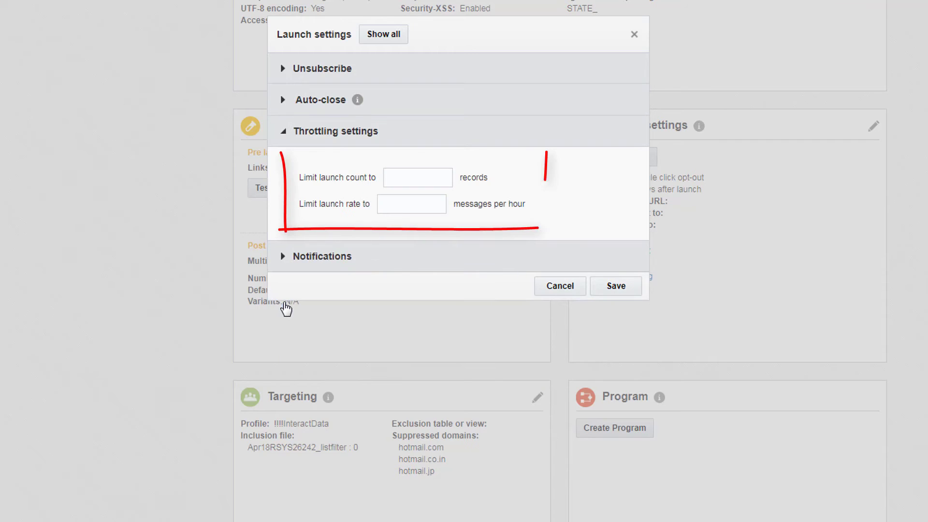
left_click(322, 256)
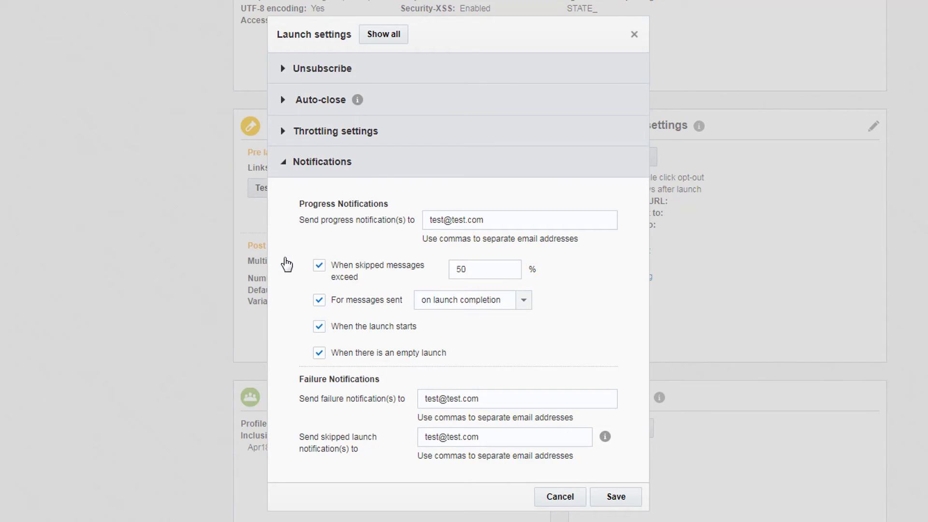
mouse_move(288, 262)
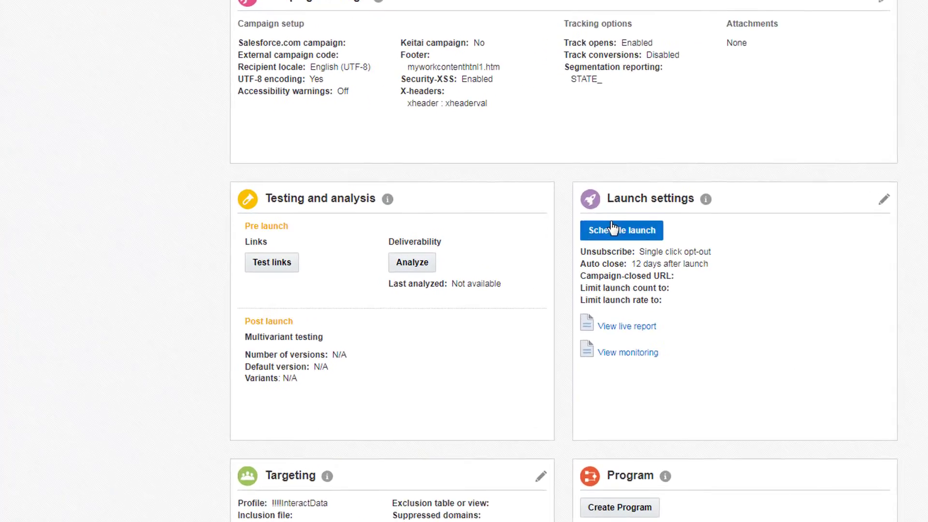
left_click(622, 230)
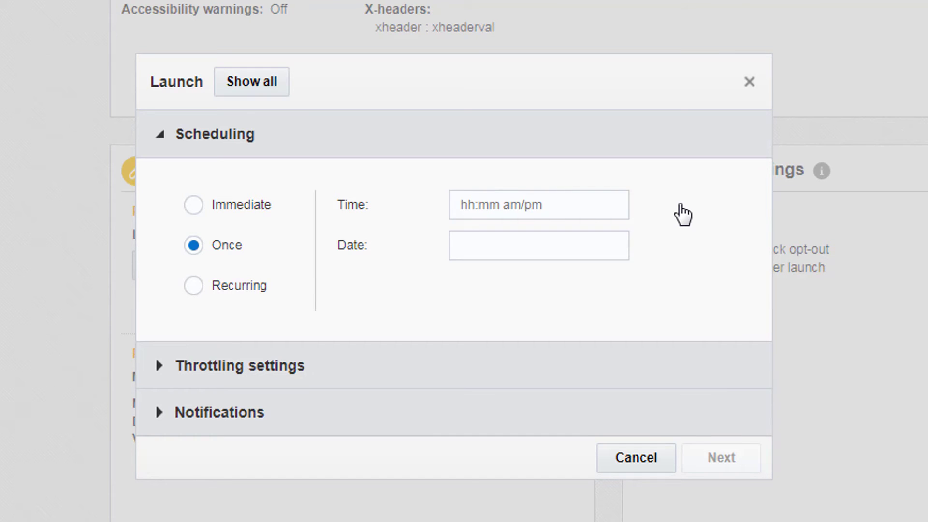
left_click(635, 458)
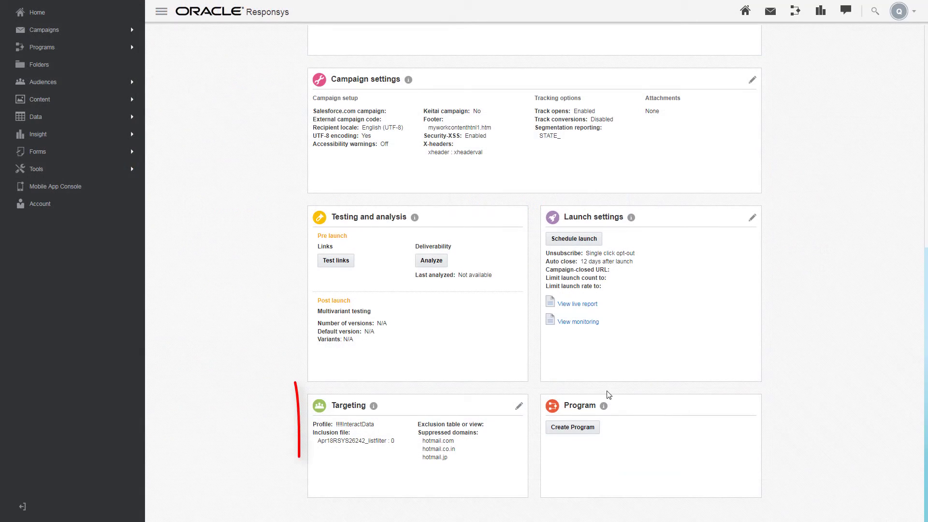
left_click(519, 406)
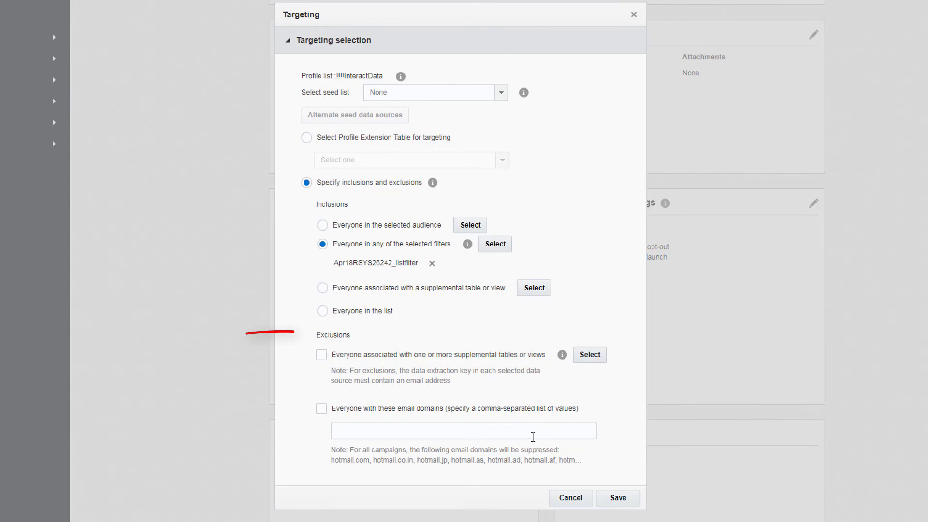
left_click(617, 497)
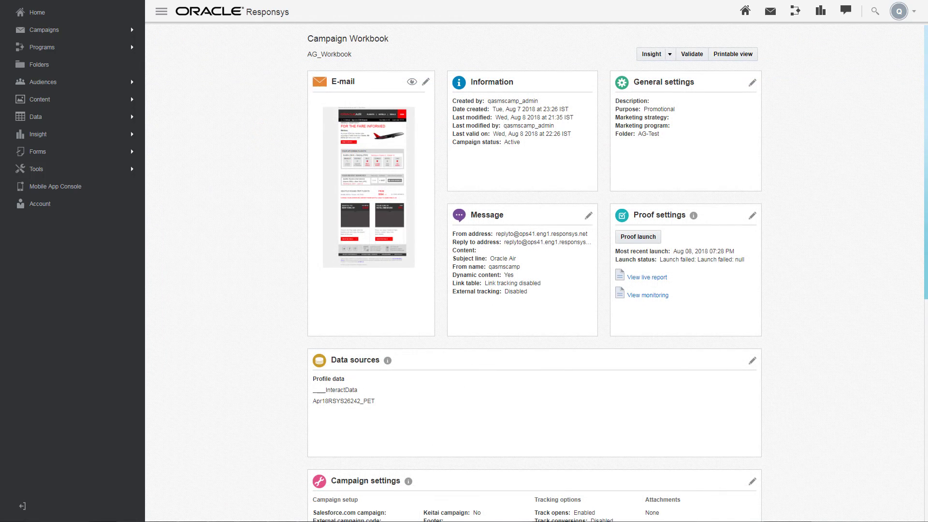
mouse_move(732, 54)
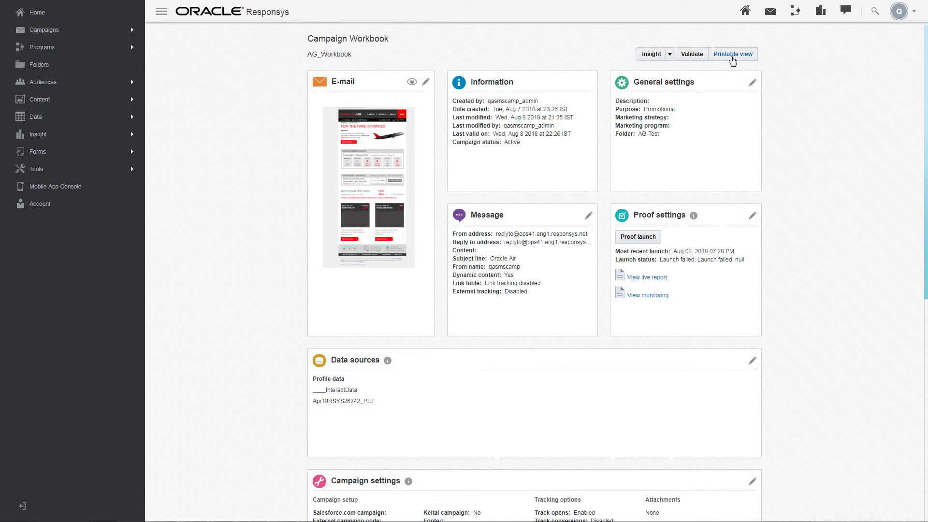